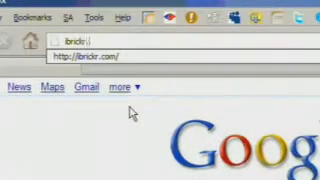
Step: Load the iBrickr website in Firefox and scroll down to the download information
{"action": "key", "text": "Return"}
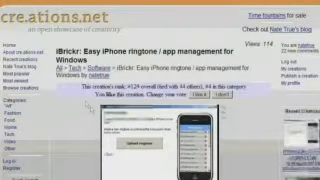
{"action": "scroll", "scroll_direction": "down", "scroll_amount": 3}
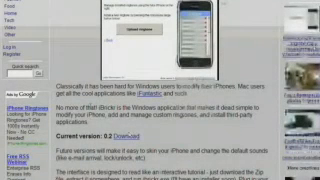
{"action": "scroll", "scroll_direction": "down", "scroll_amount": 3}
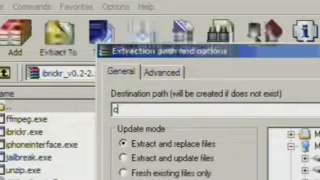
Step: Set the WinRAR extraction destination to c:\brickr
{"action": "type", "text": "c:\\brickr"}
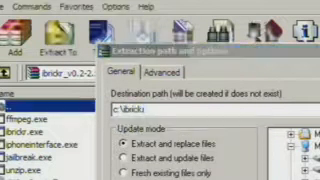